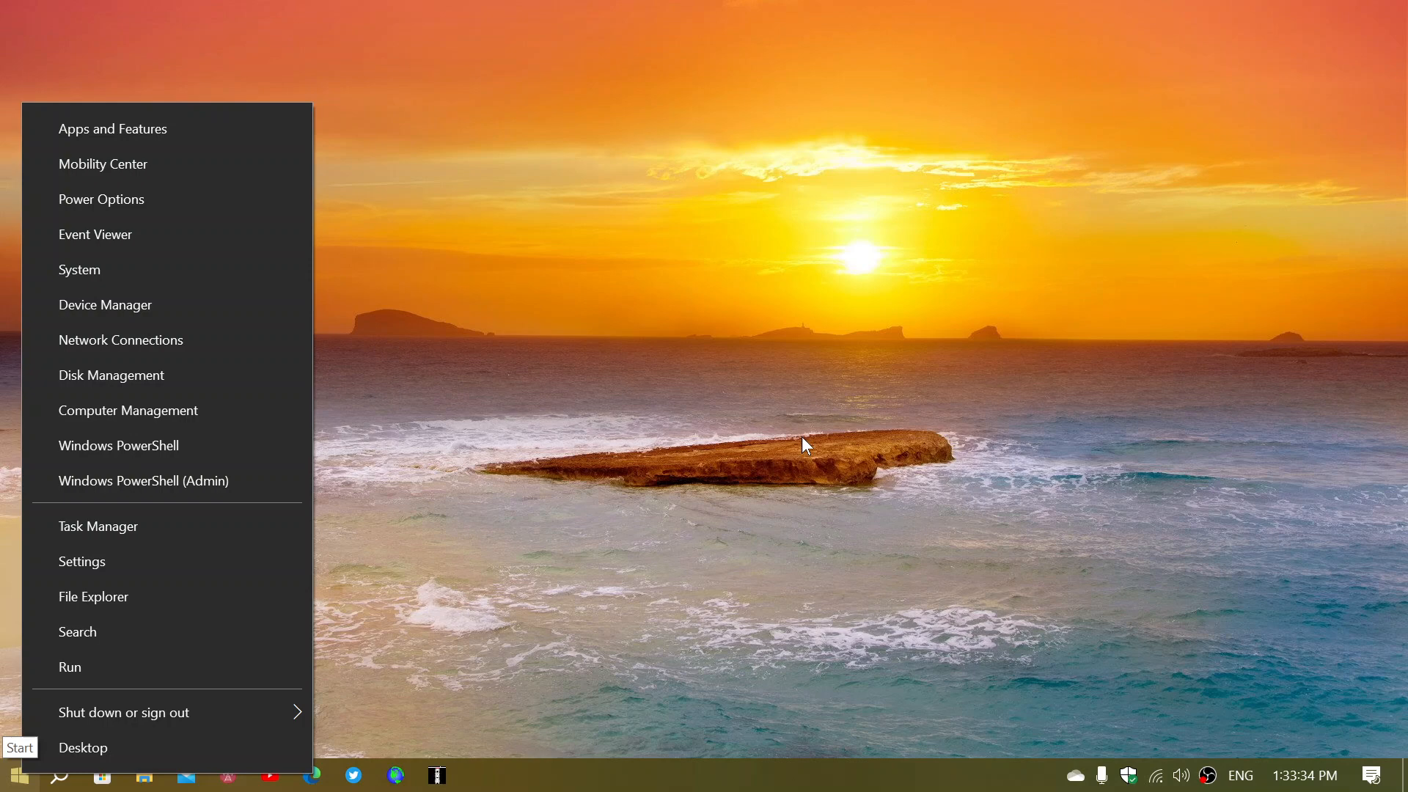
mouse_move(206, 144)
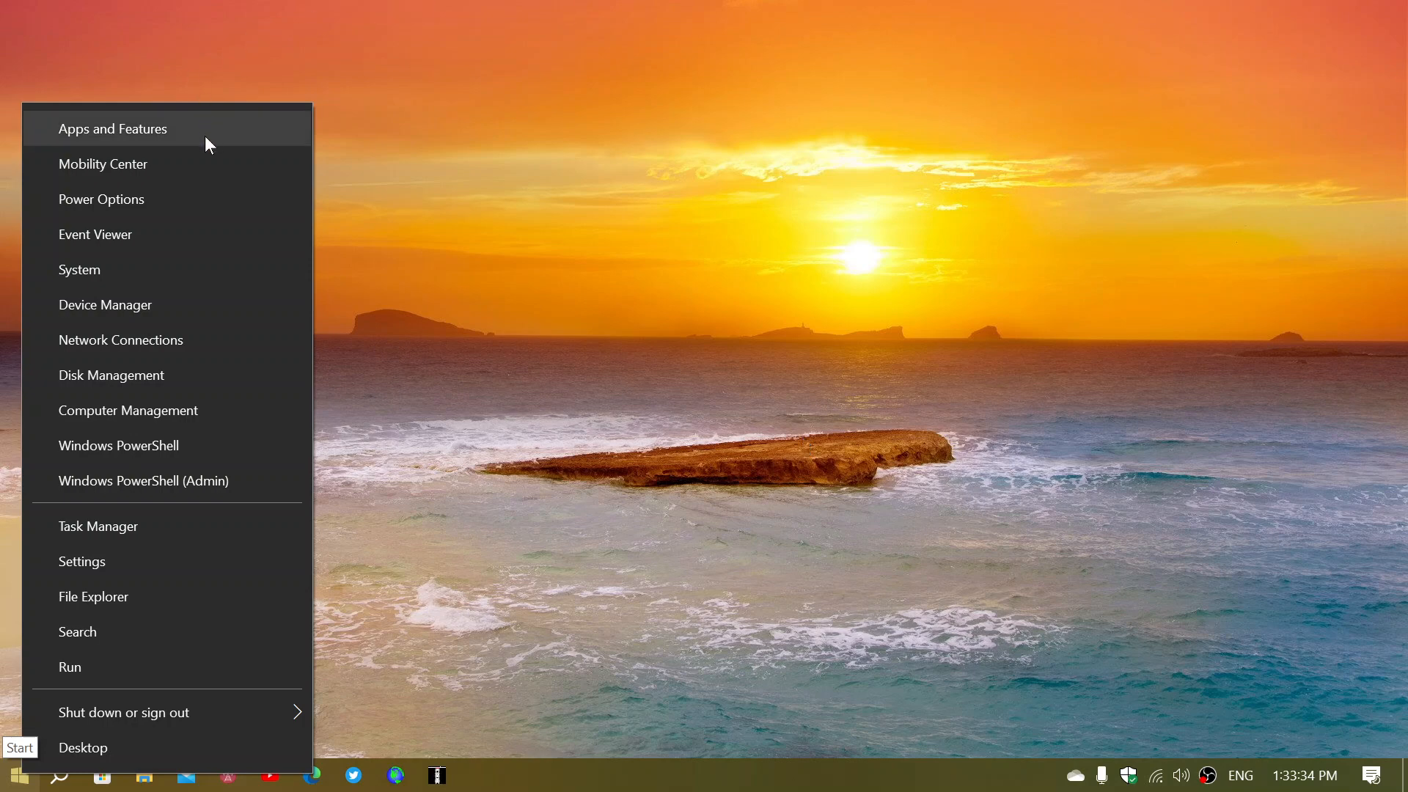
mouse_move(202, 198)
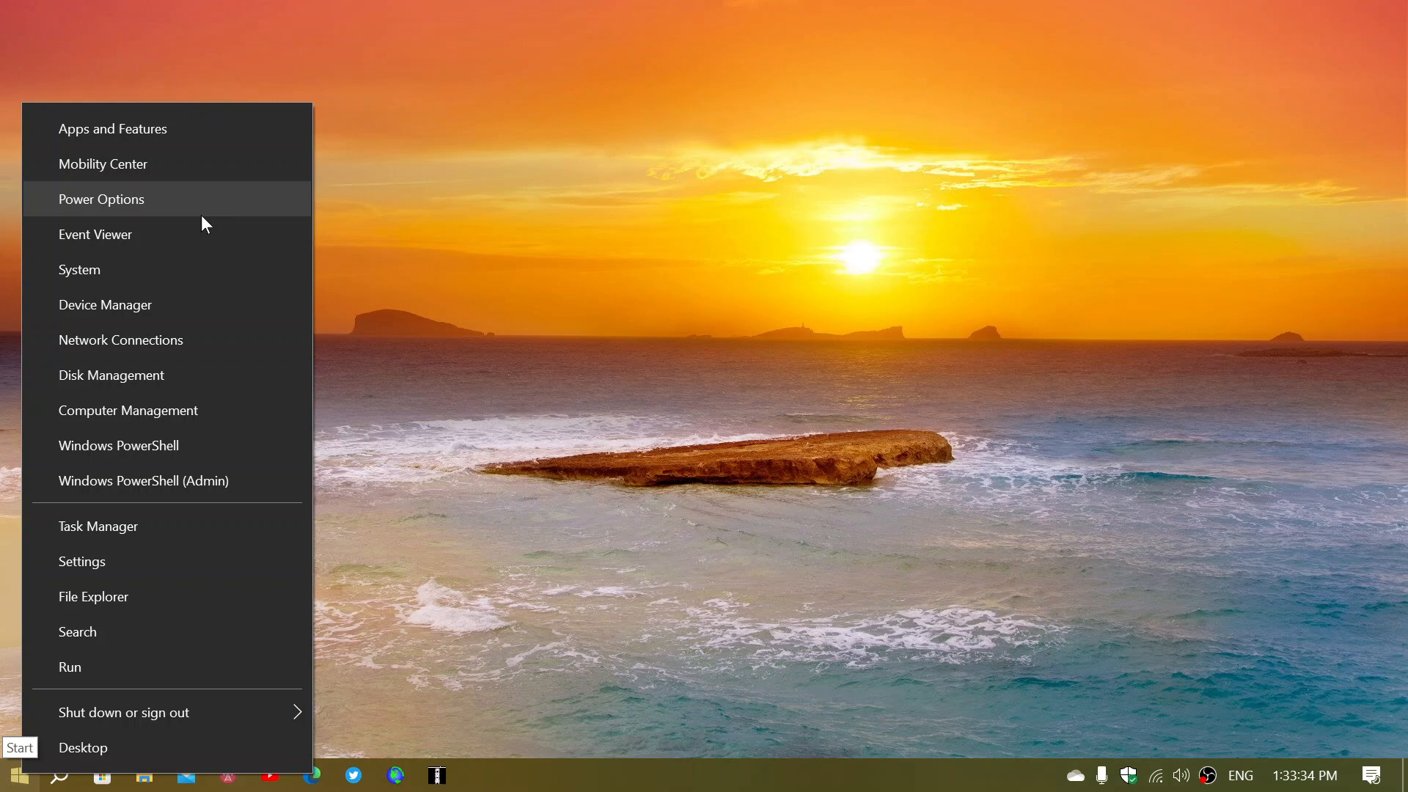
mouse_move(203, 270)
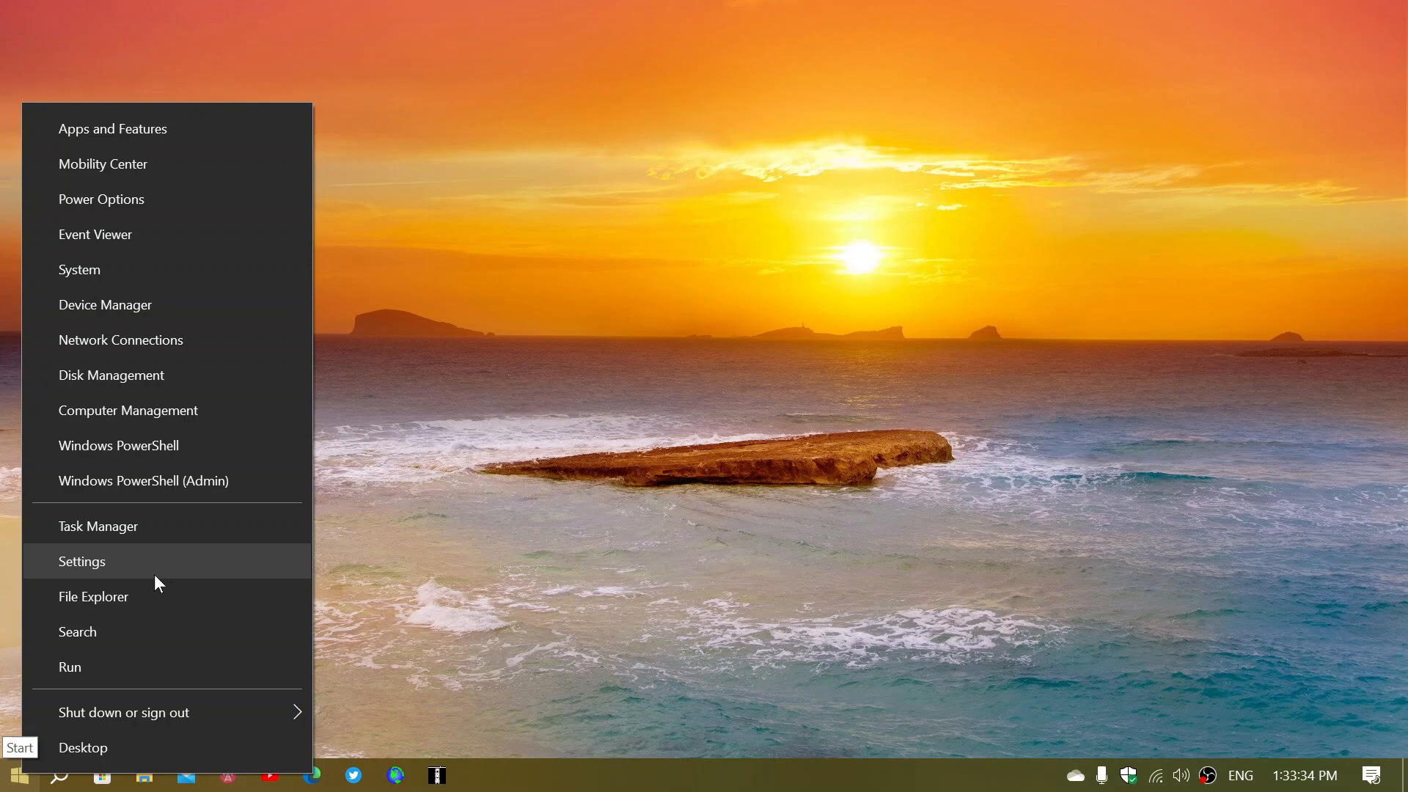
mouse_move(139, 527)
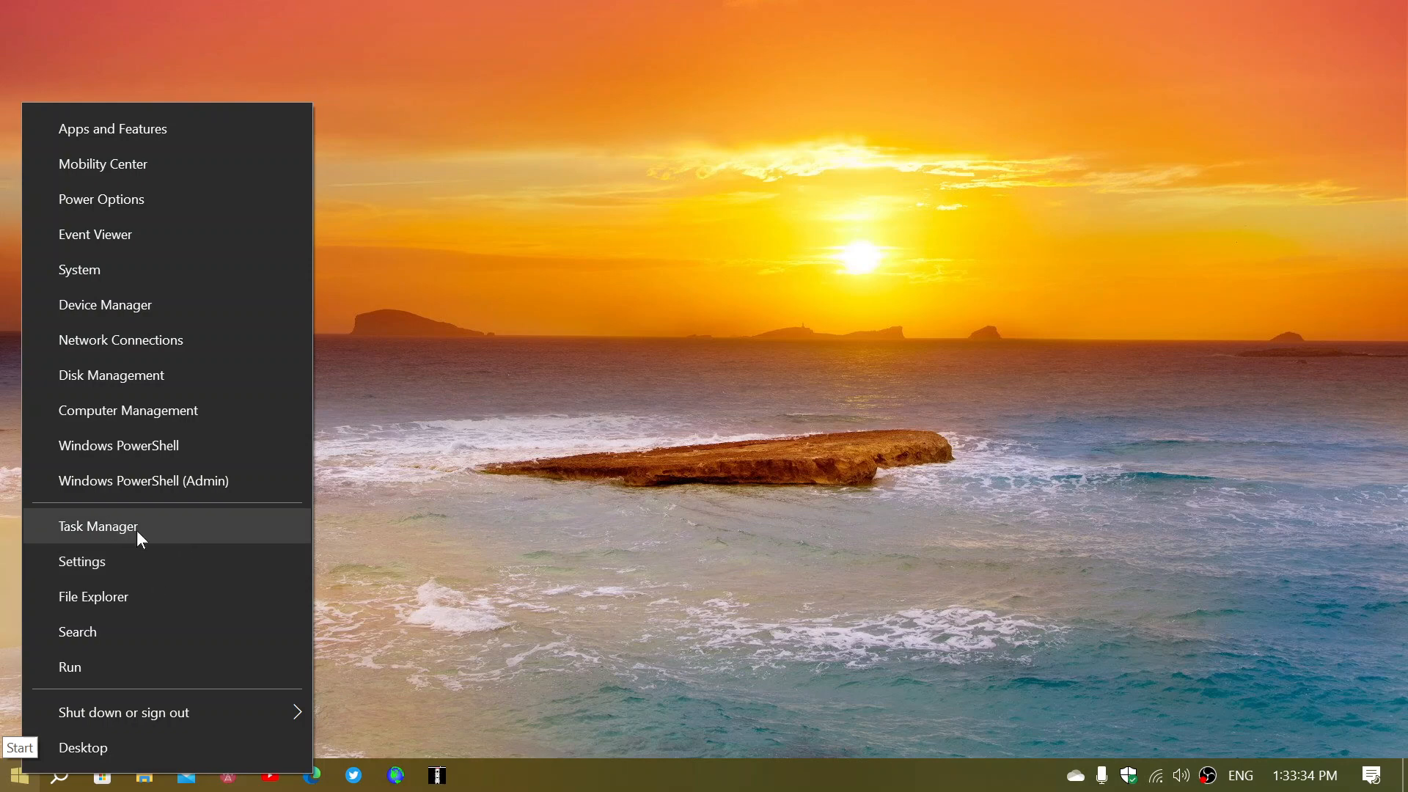
mouse_move(81, 561)
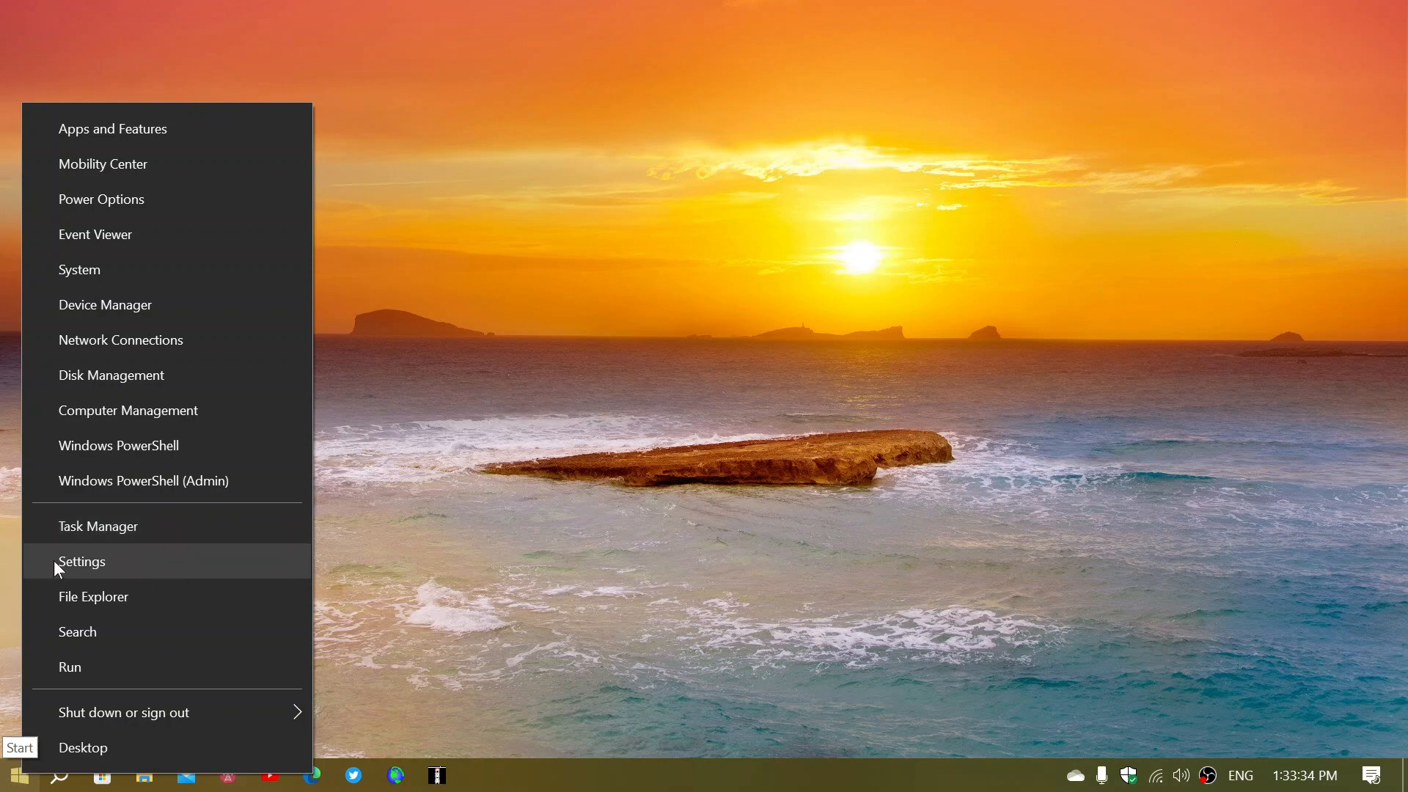
mouse_move(146, 625)
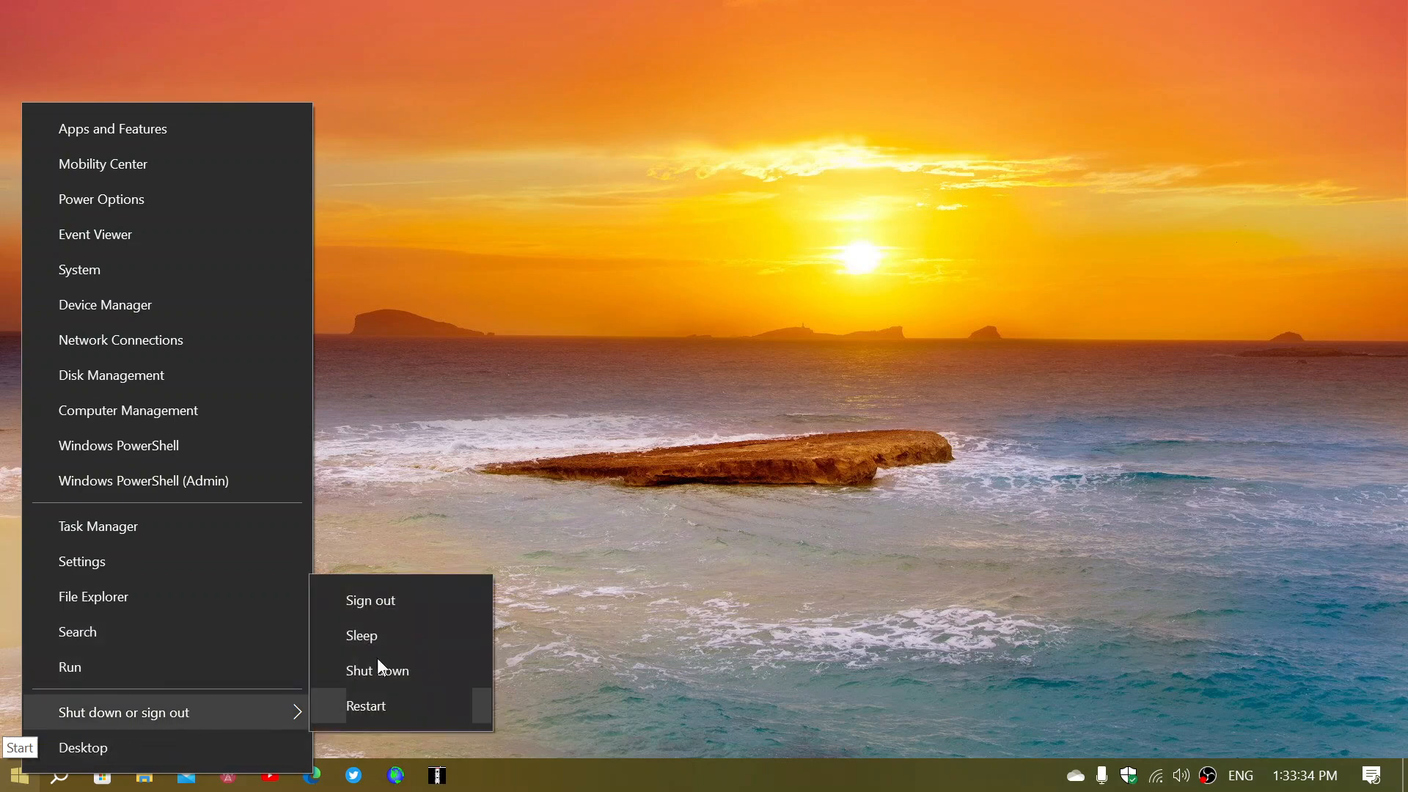
mouse_move(289, 758)
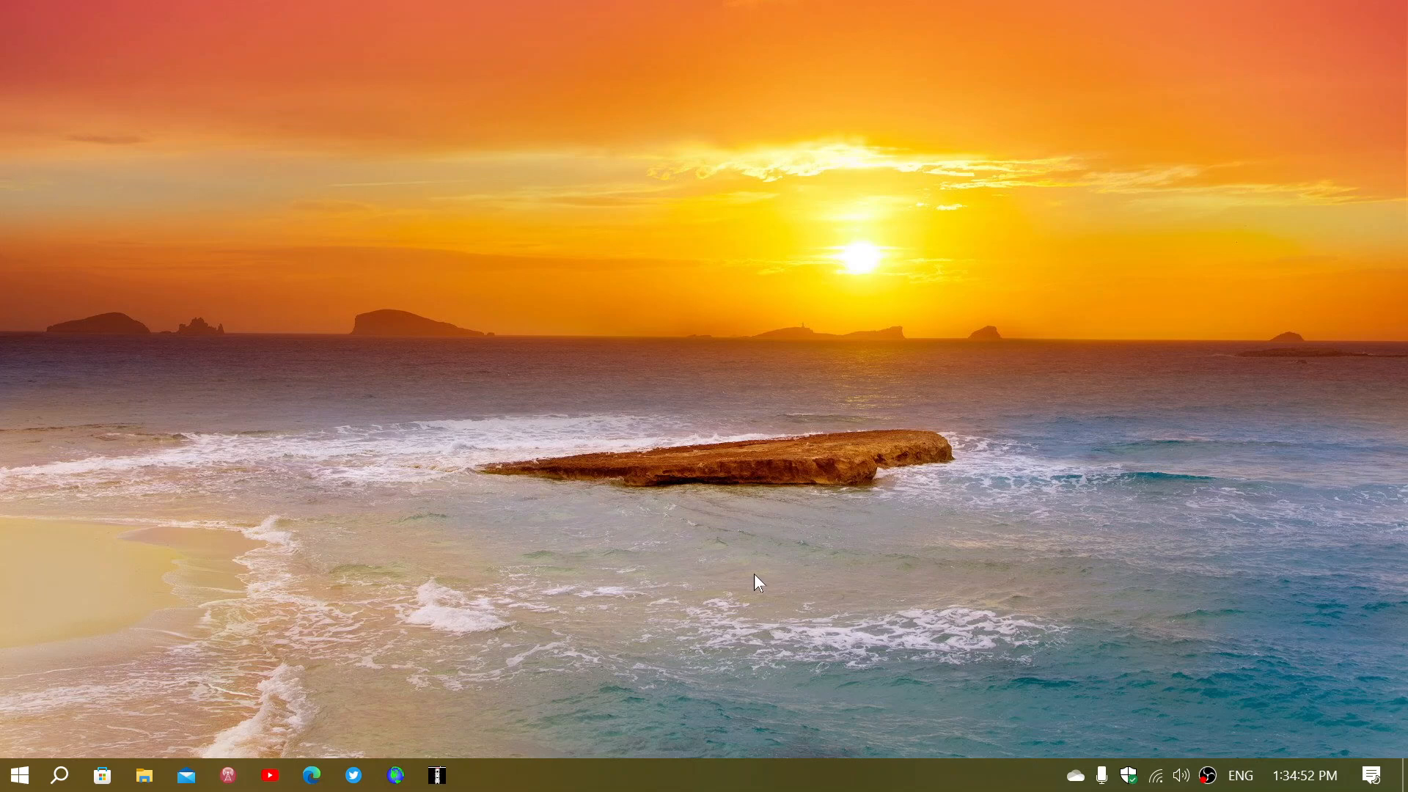
mouse_move(55, 699)
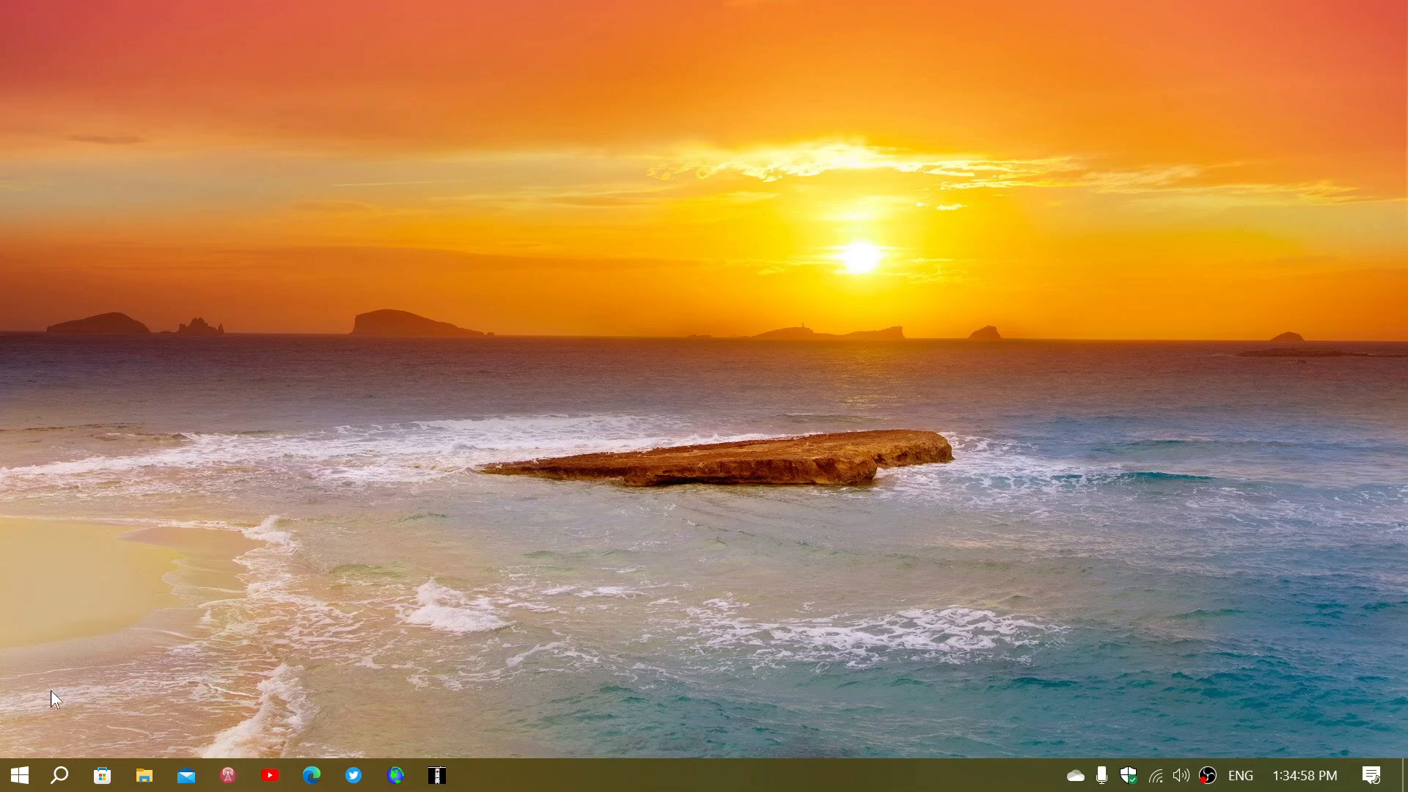
mouse_move(16, 774)
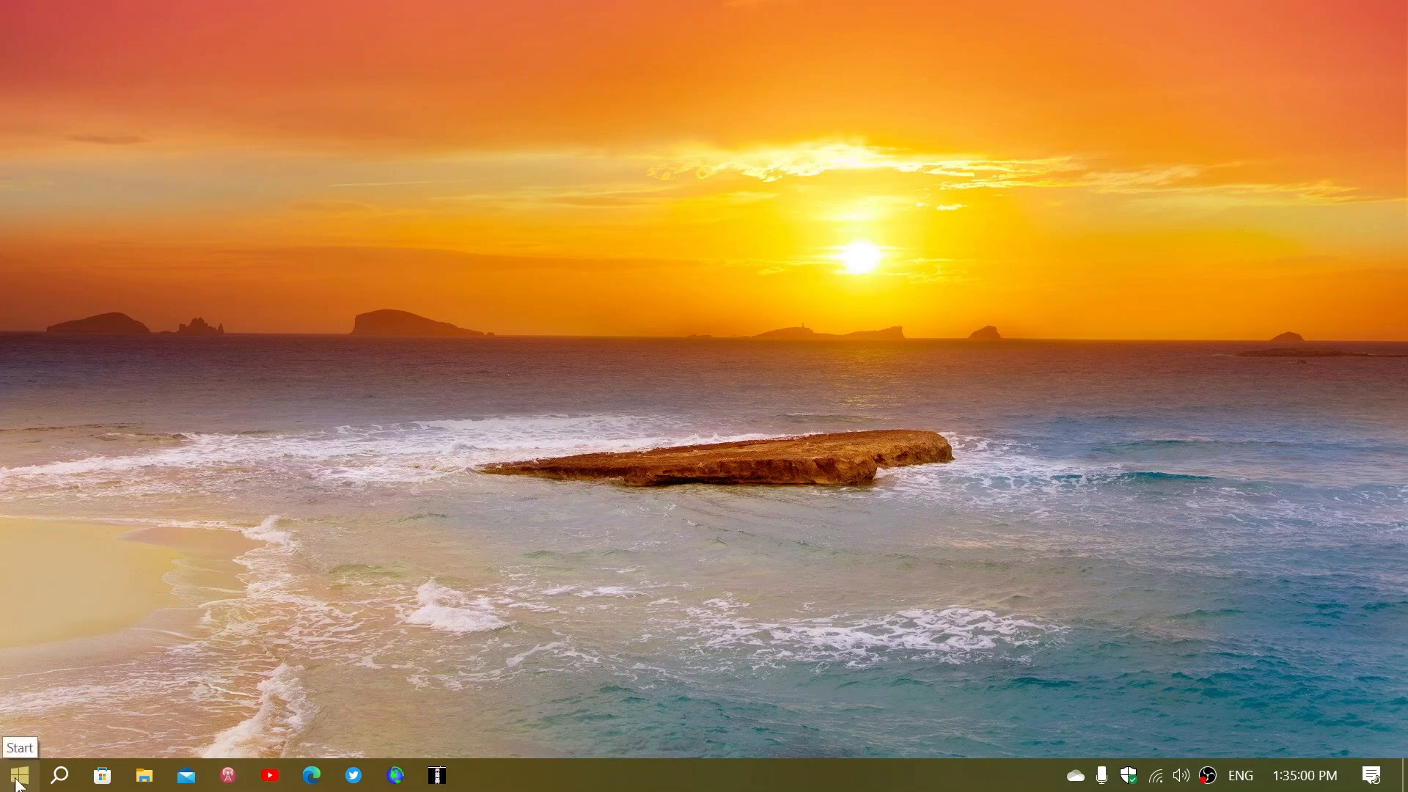
- Reopen the Win+X power user menu from the Start button
right_click(15, 774)
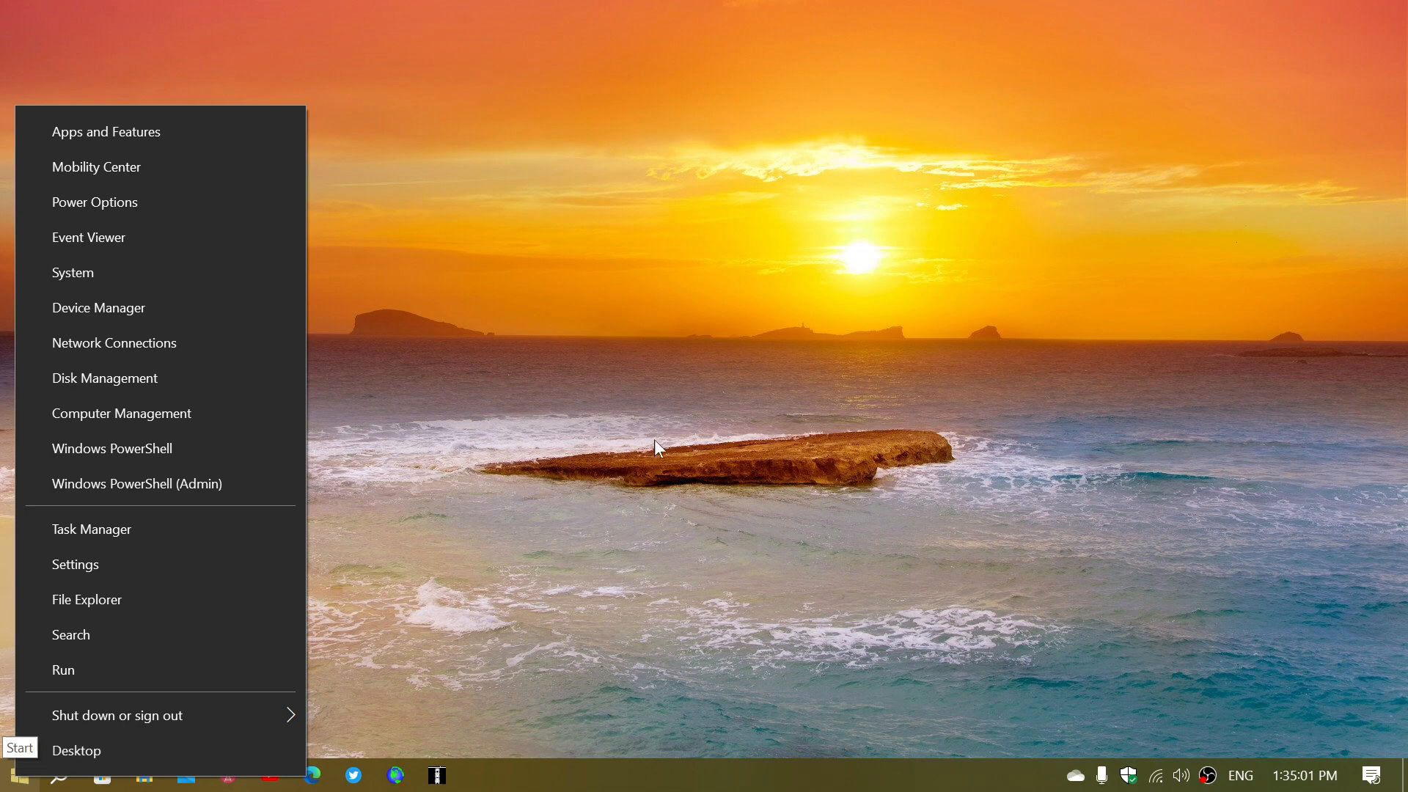